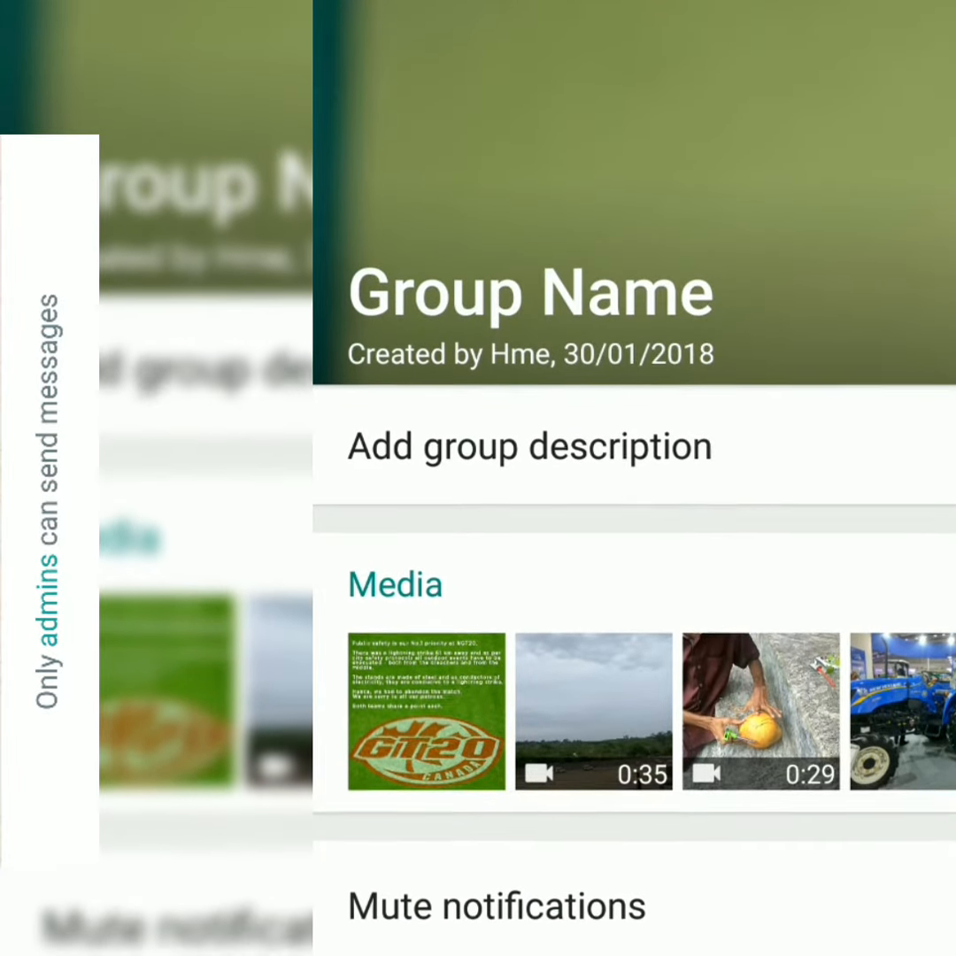
In the group settings, choose Only admins for the Send messages permission
scroll(down, 3)
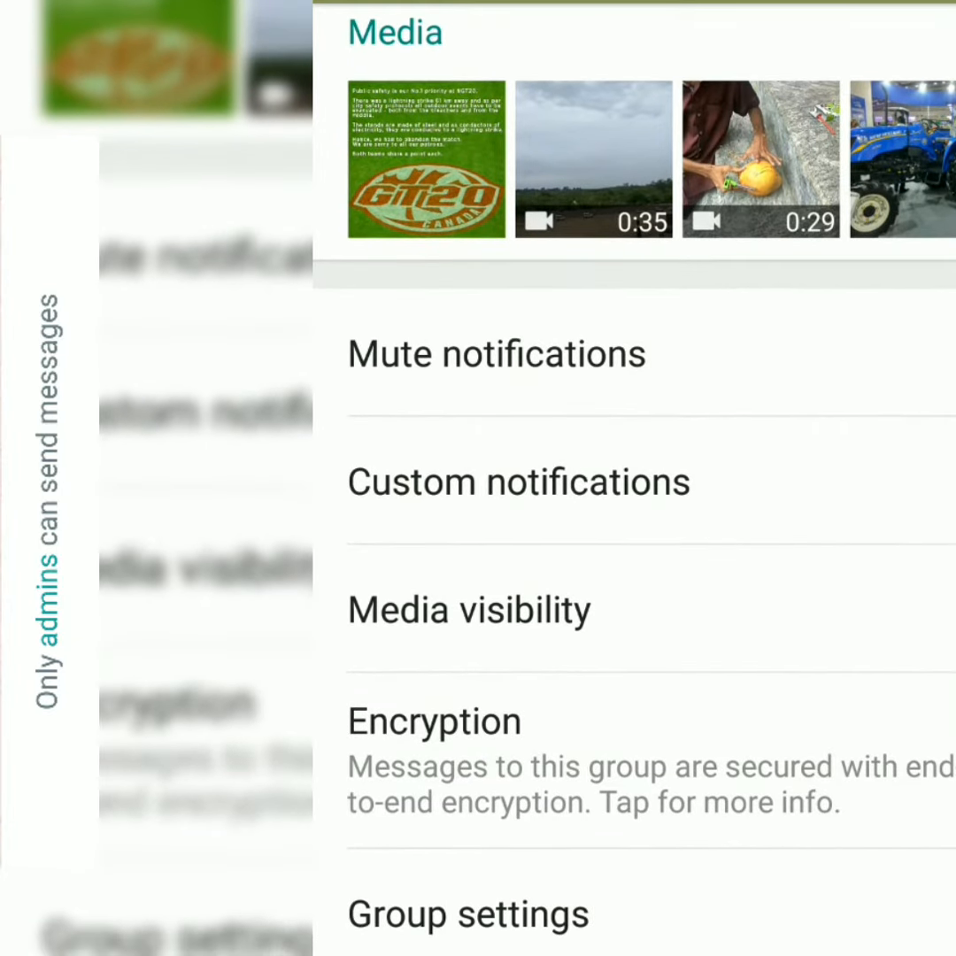
scroll(up, 3)
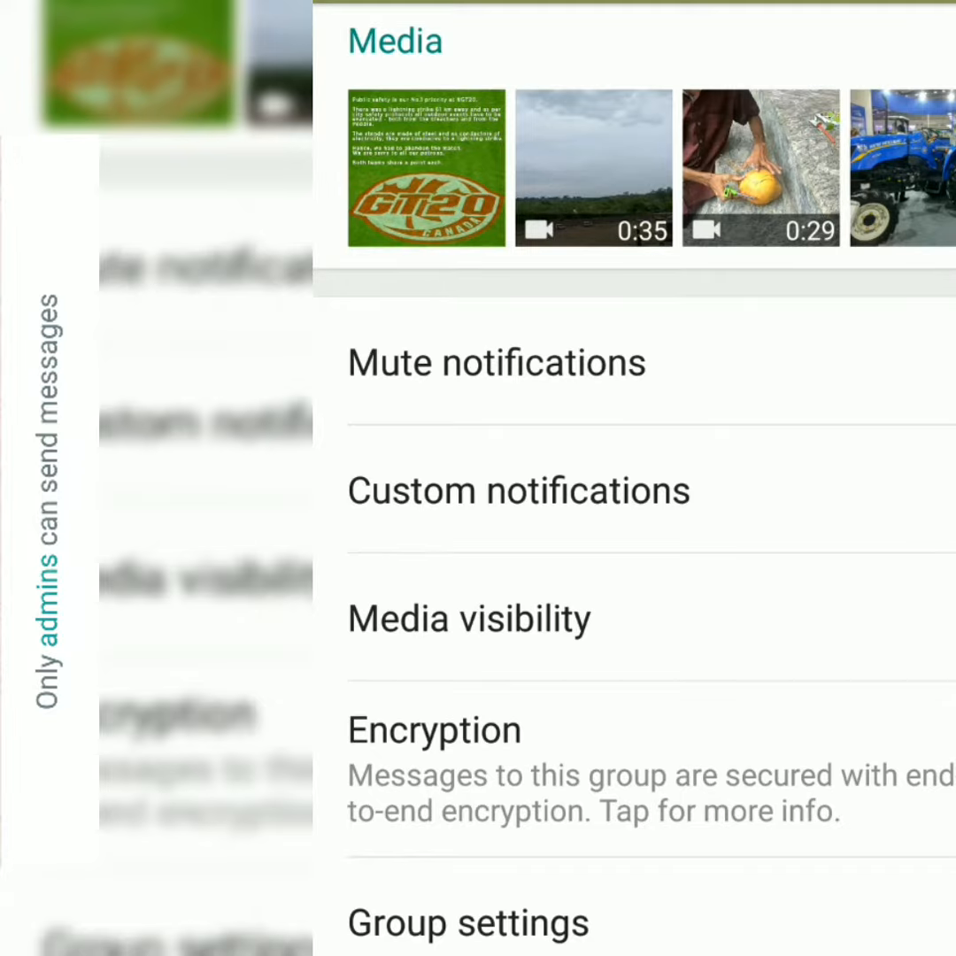
click(620, 900)
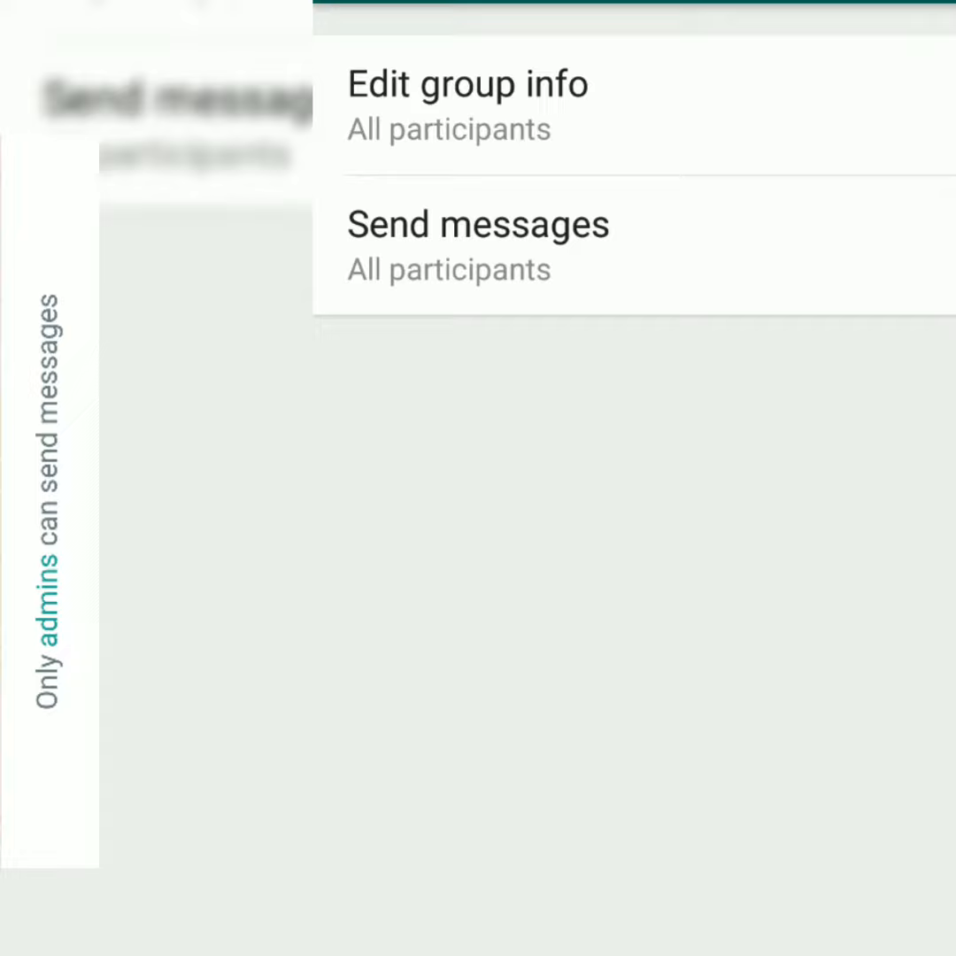
click(478, 223)
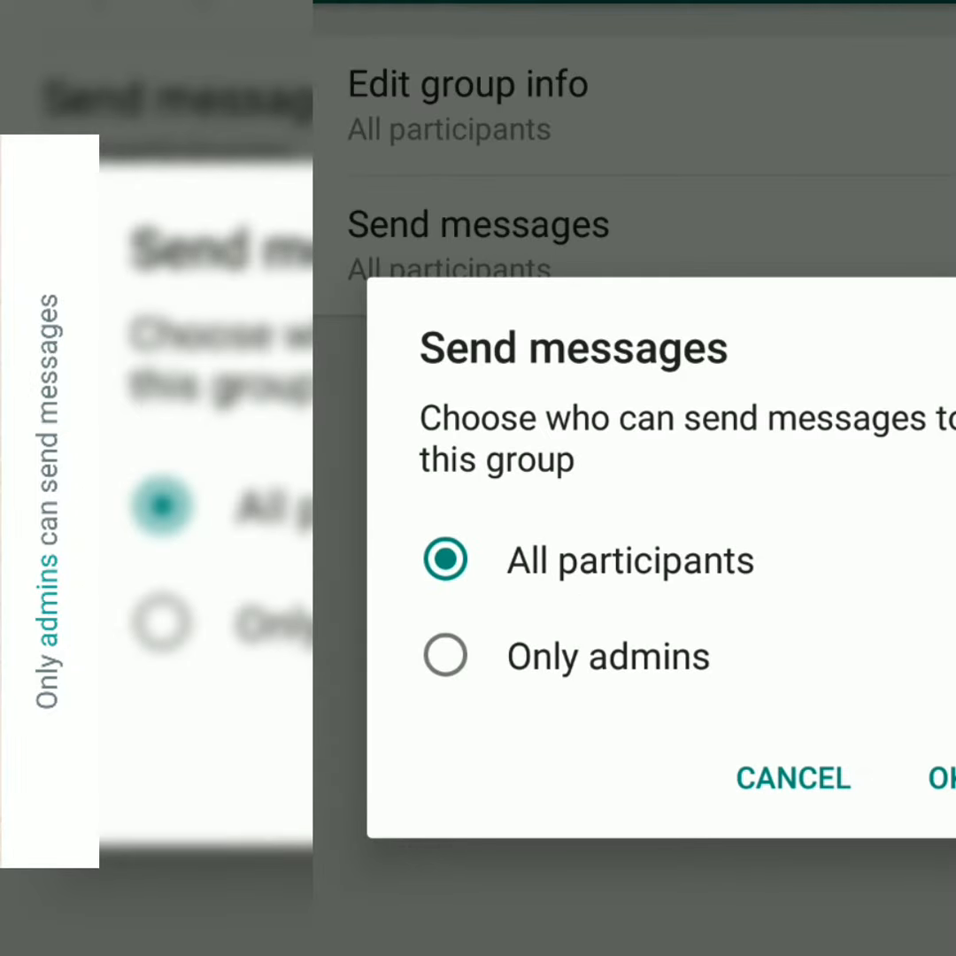
click(446, 655)
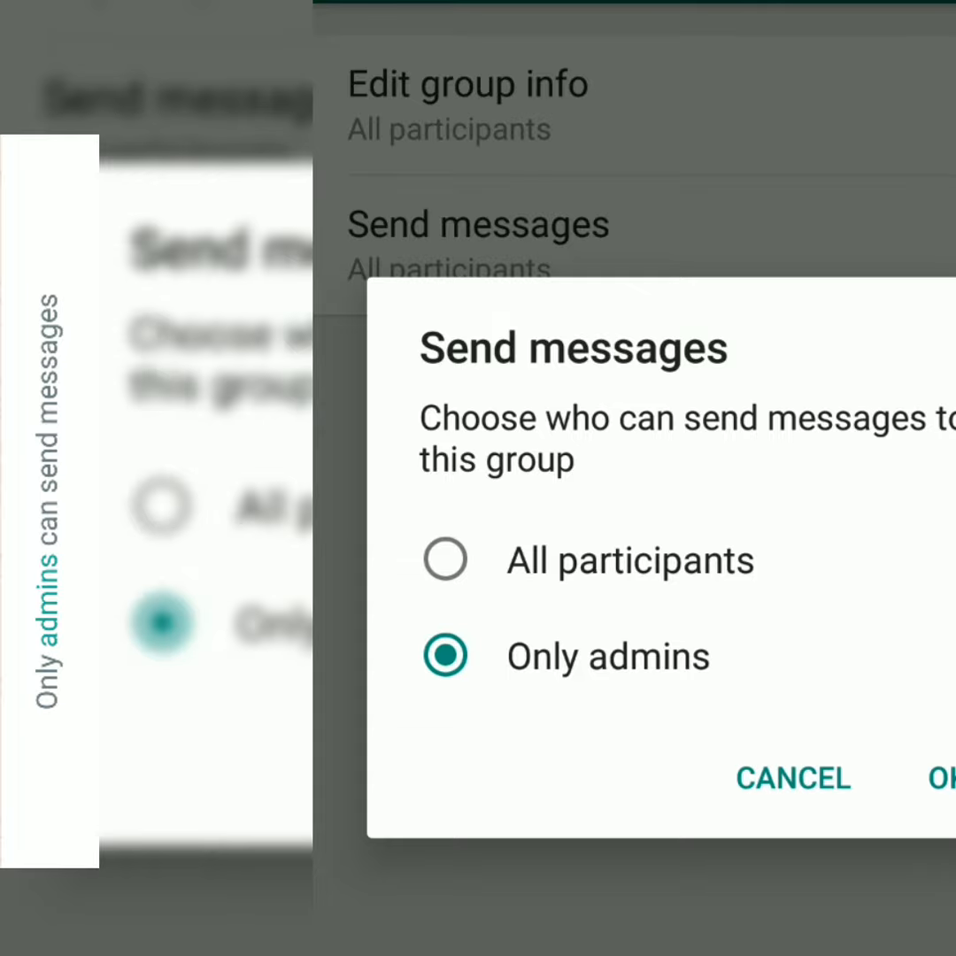